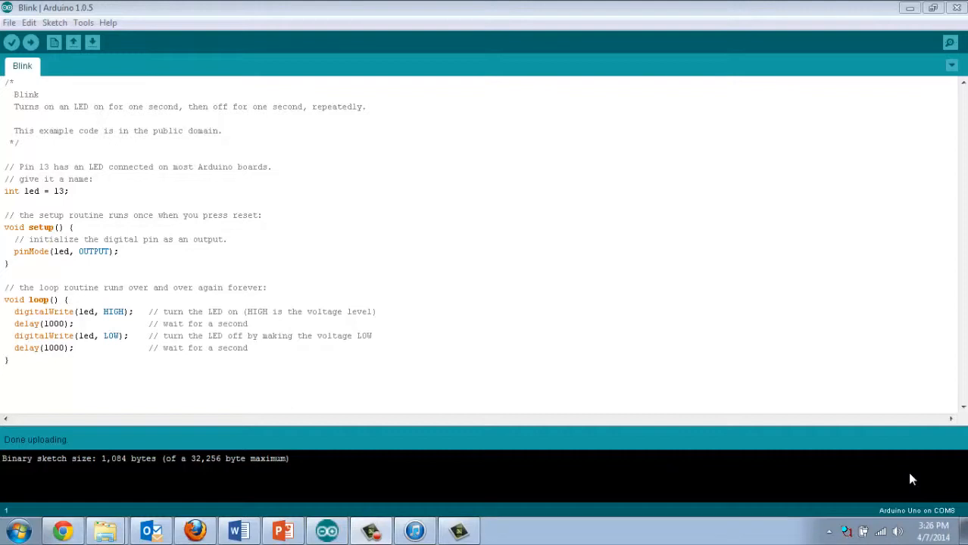
mouse_move(795, 368)
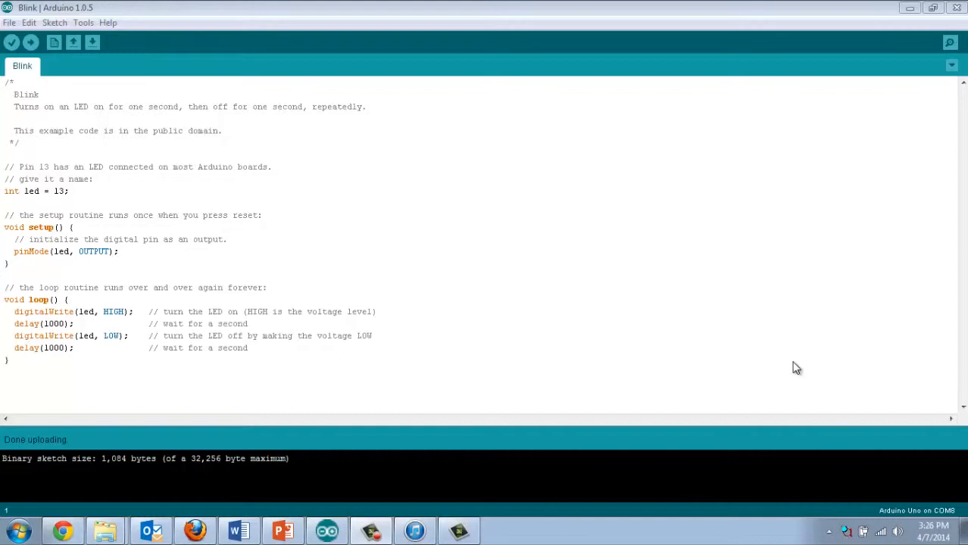
mouse_move(161, 221)
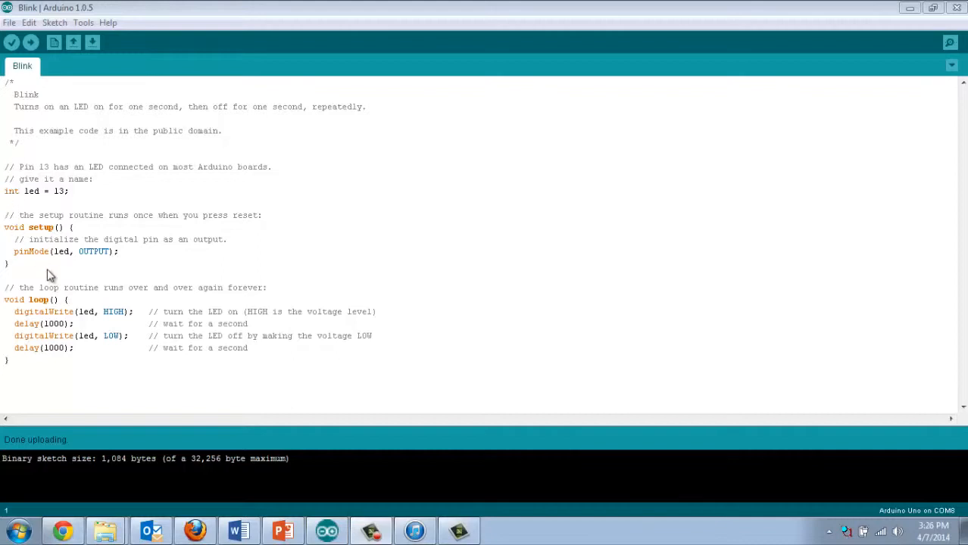
mouse_move(47, 311)
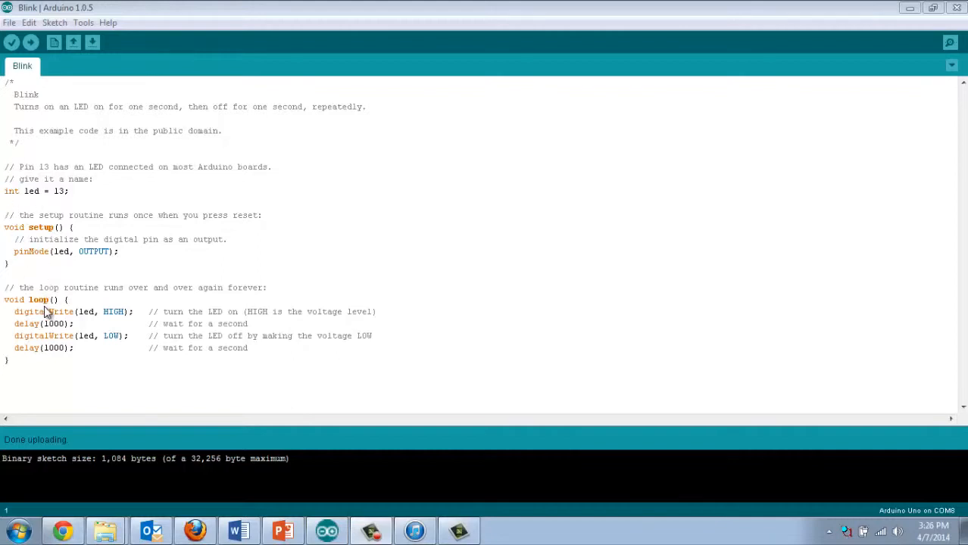
mouse_move(62, 341)
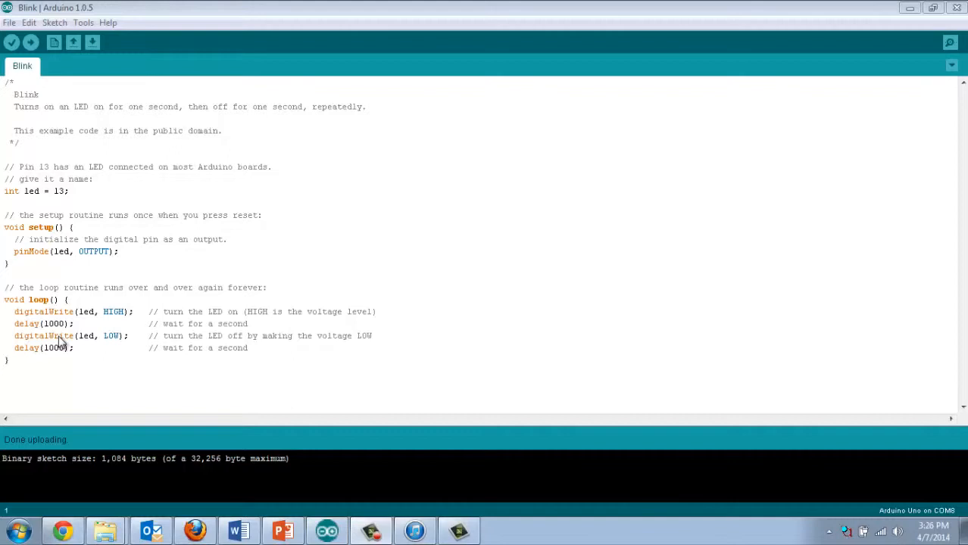
mouse_move(62, 337)
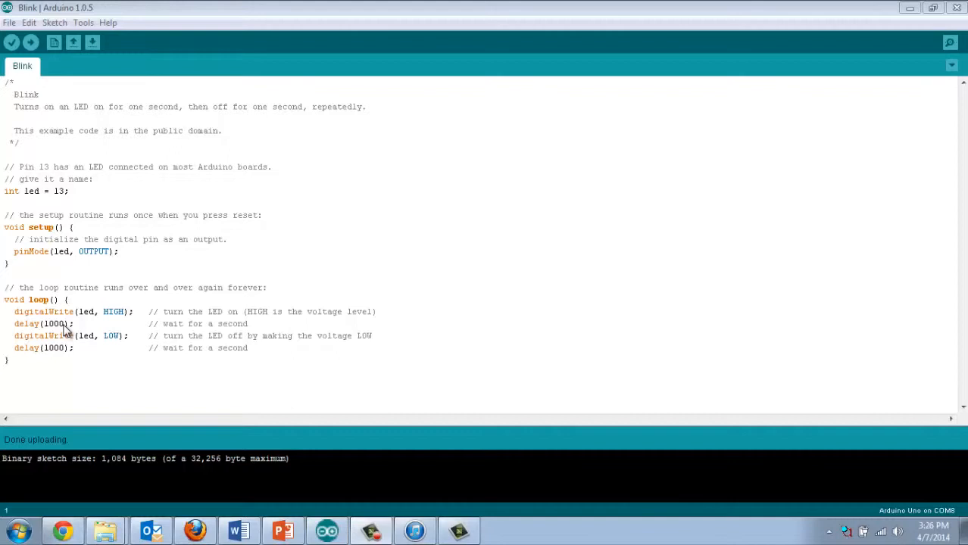
mouse_move(97, 324)
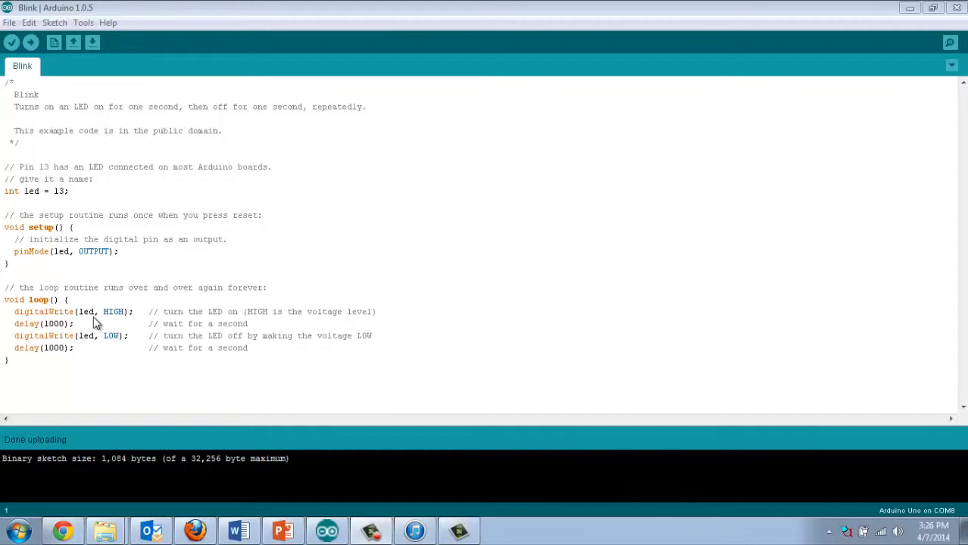
mouse_move(109, 318)
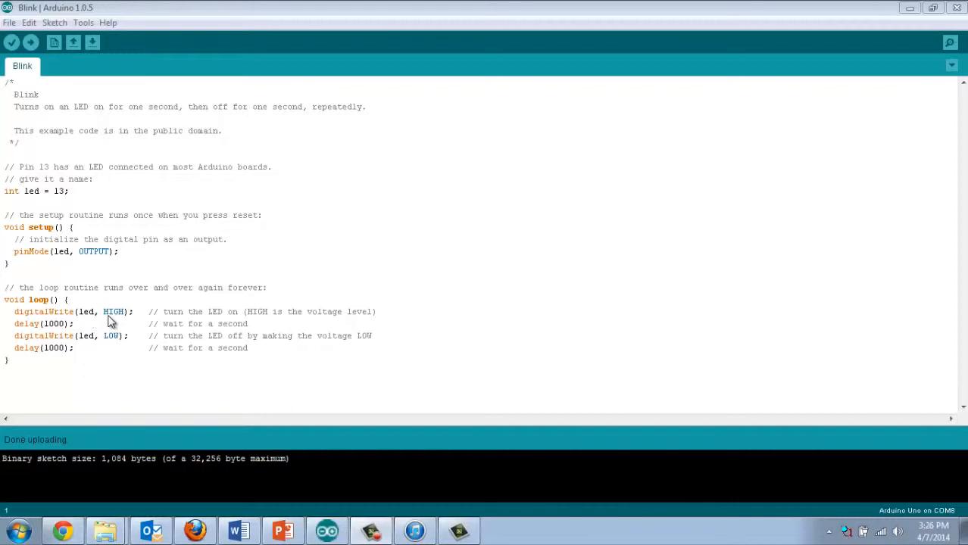
mouse_move(78, 334)
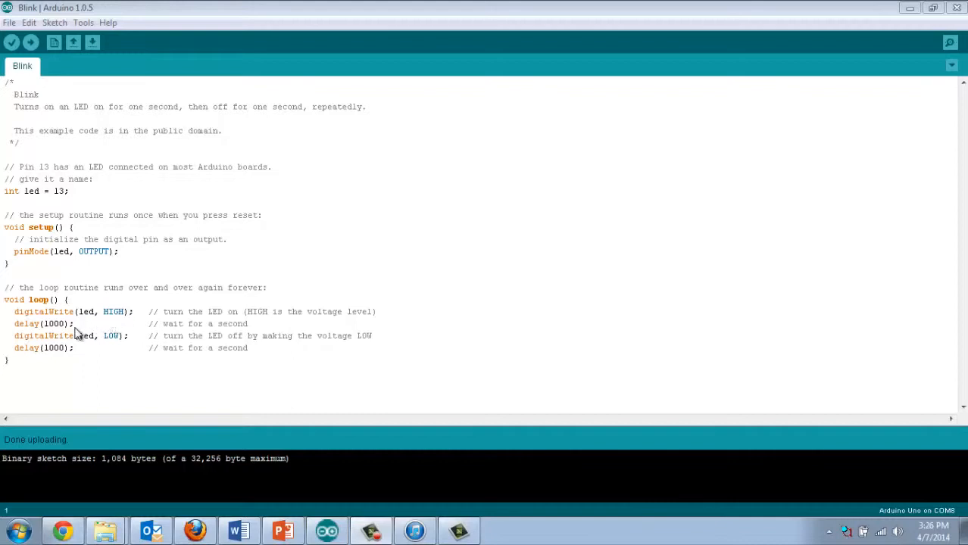
mouse_move(59, 338)
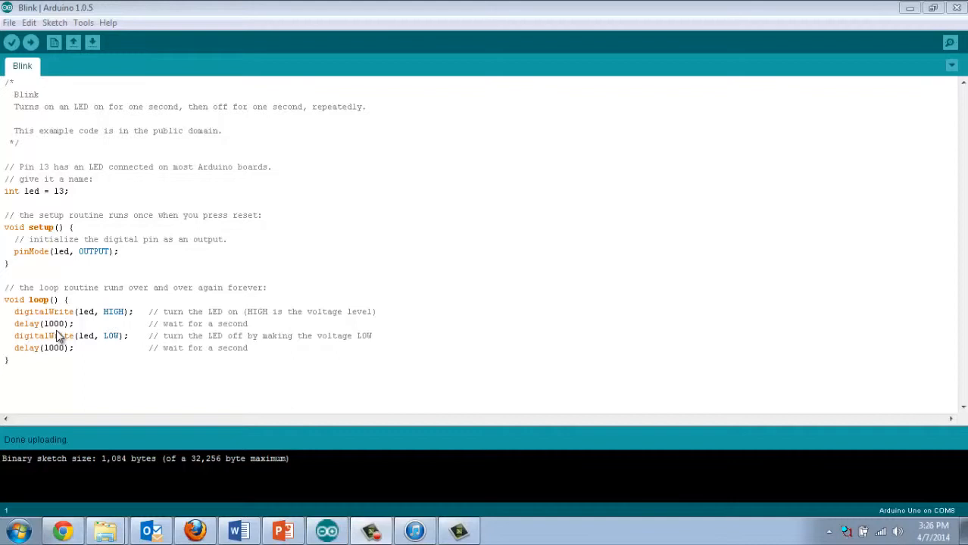
mouse_move(56, 364)
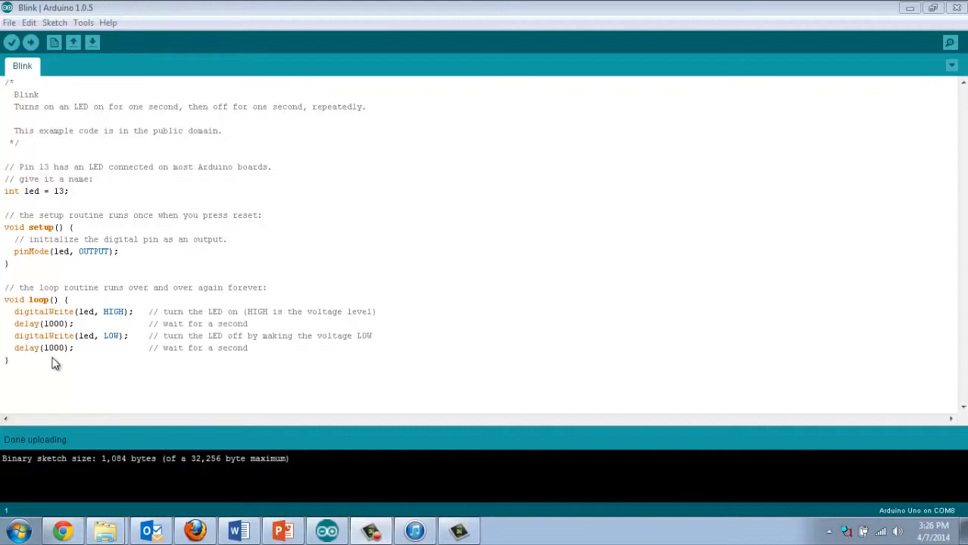
mouse_move(43, 362)
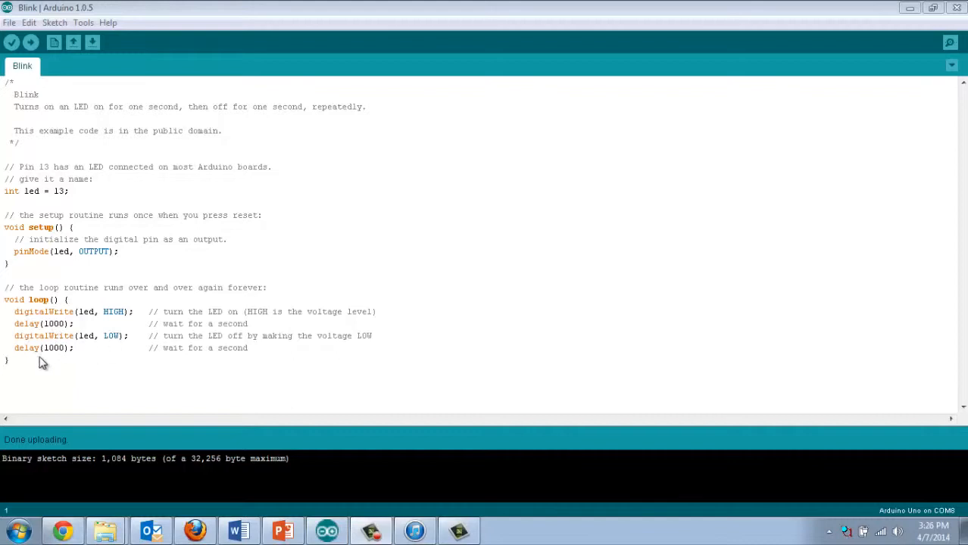
mouse_move(58, 362)
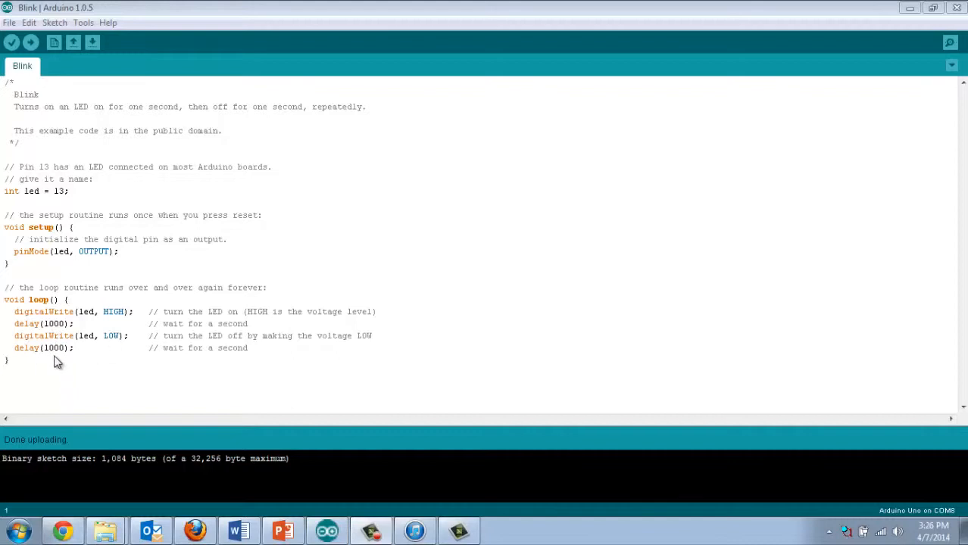
mouse_move(65, 357)
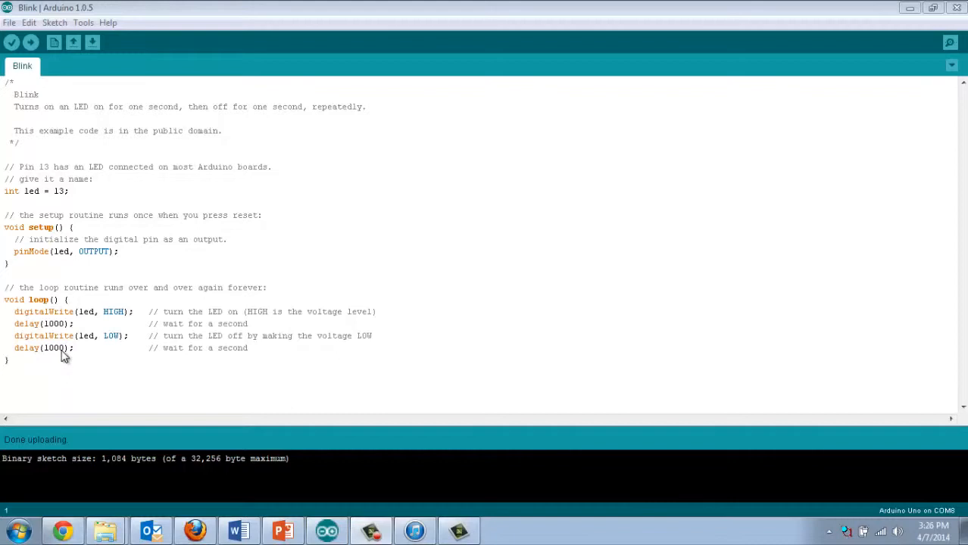
mouse_move(71, 308)
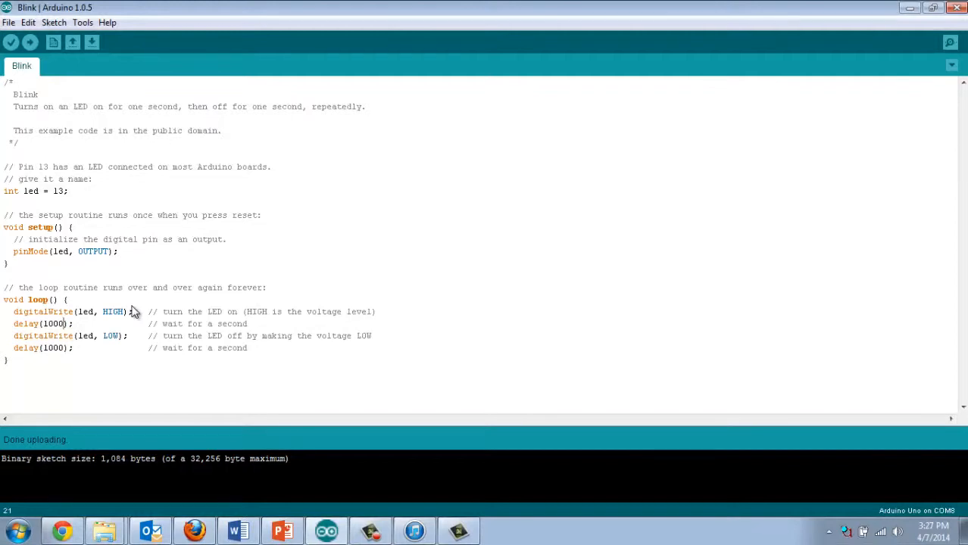
mouse_move(95, 338)
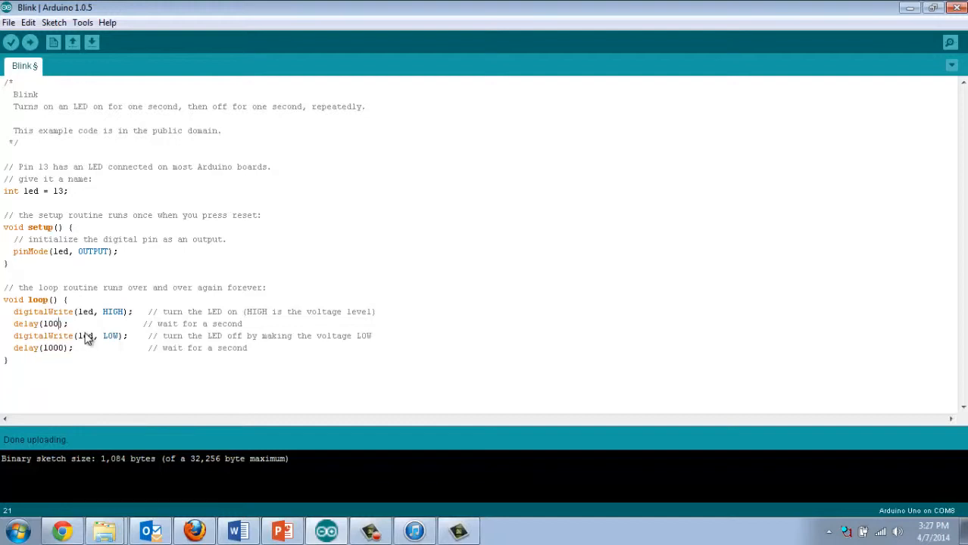
mouse_move(30, 157)
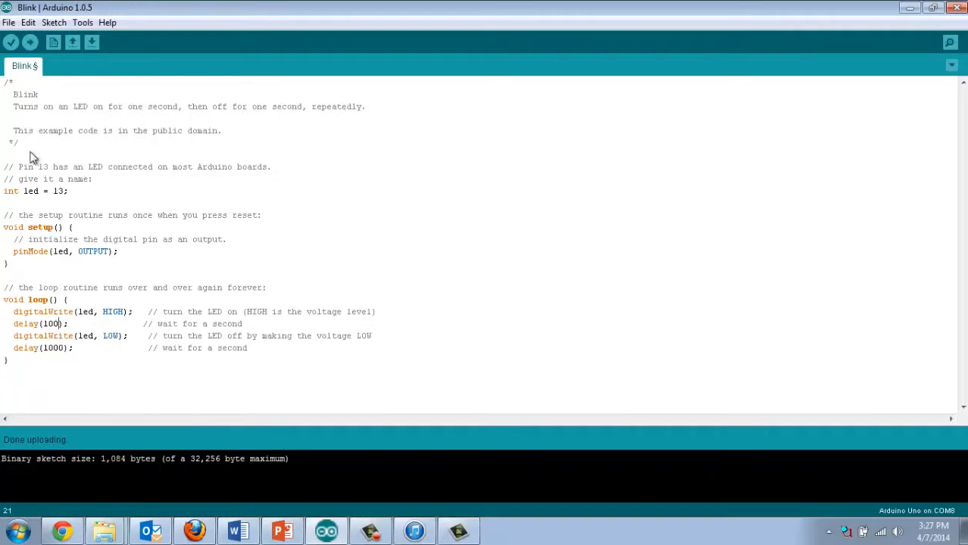
mouse_move(30, 43)
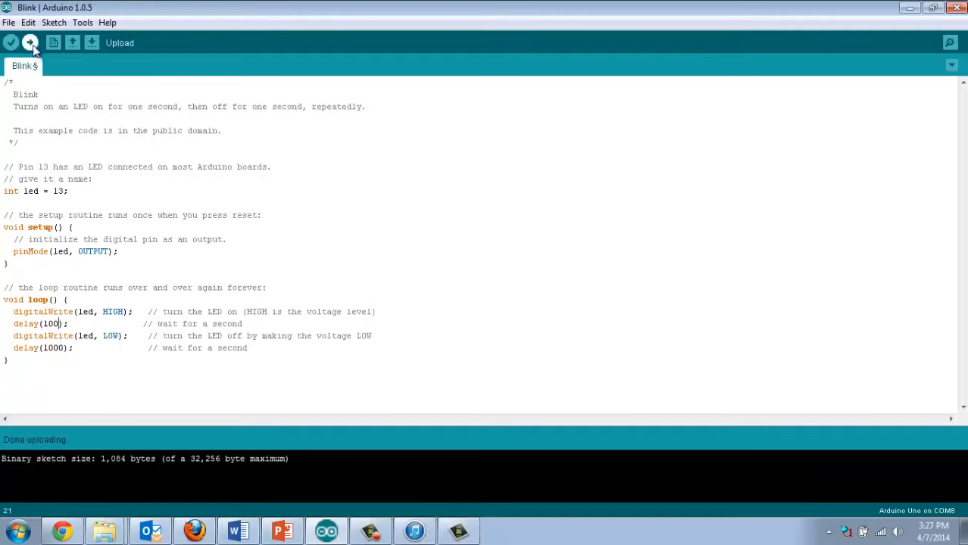